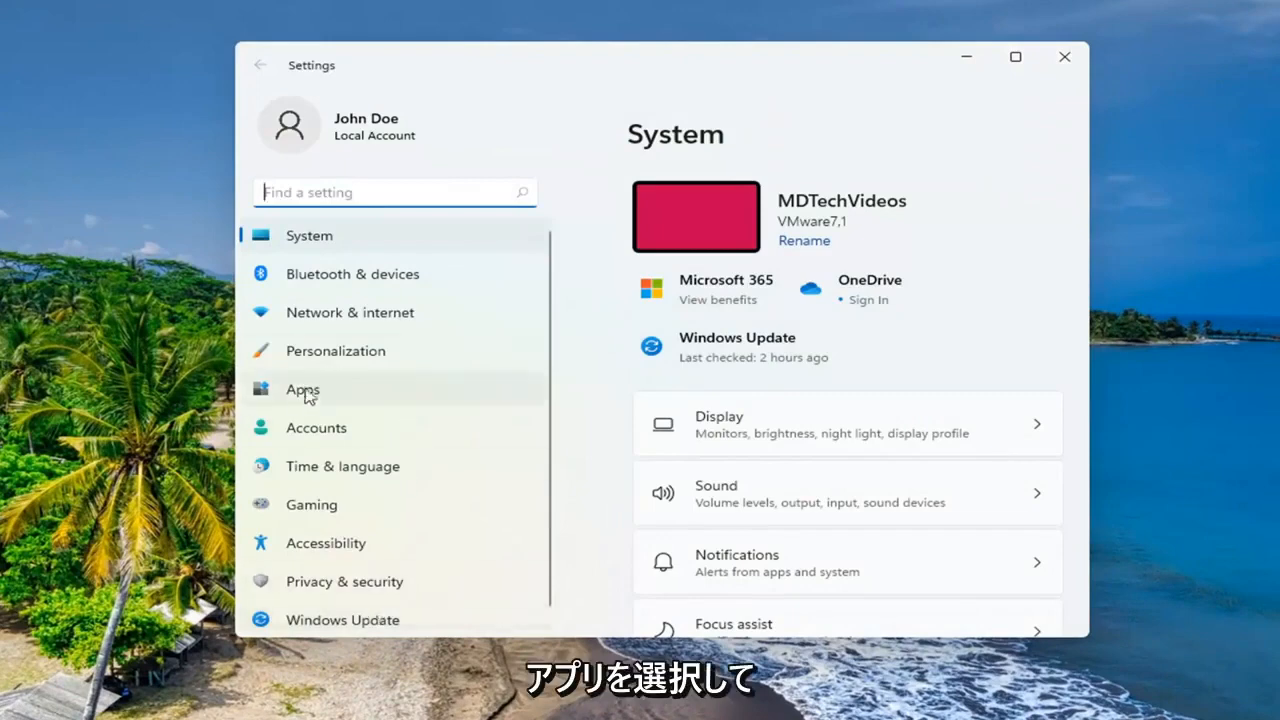
Filter the installed-apps list to 'mail' and reveal the options menu for Mail and Calendar
{"action": "left_click", "coordinate": [304, 388]}
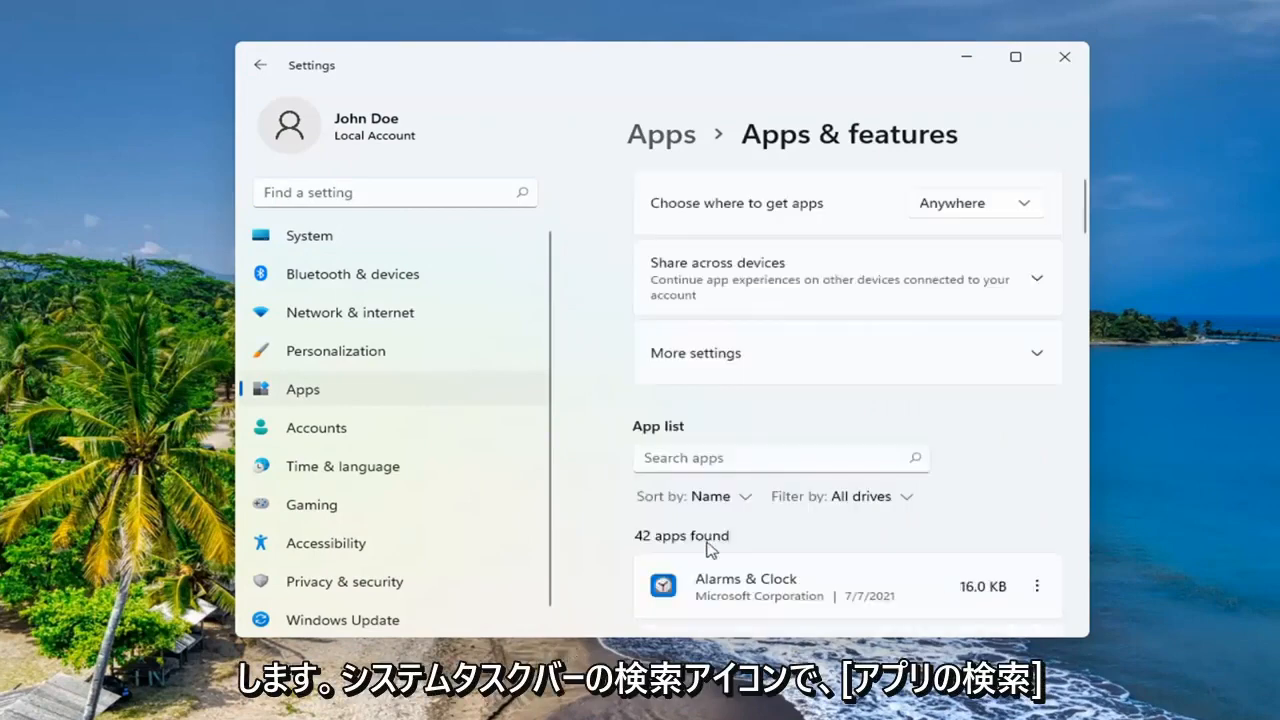
{"action": "scroll", "scroll_direction": "down", "scroll_amount": 3}
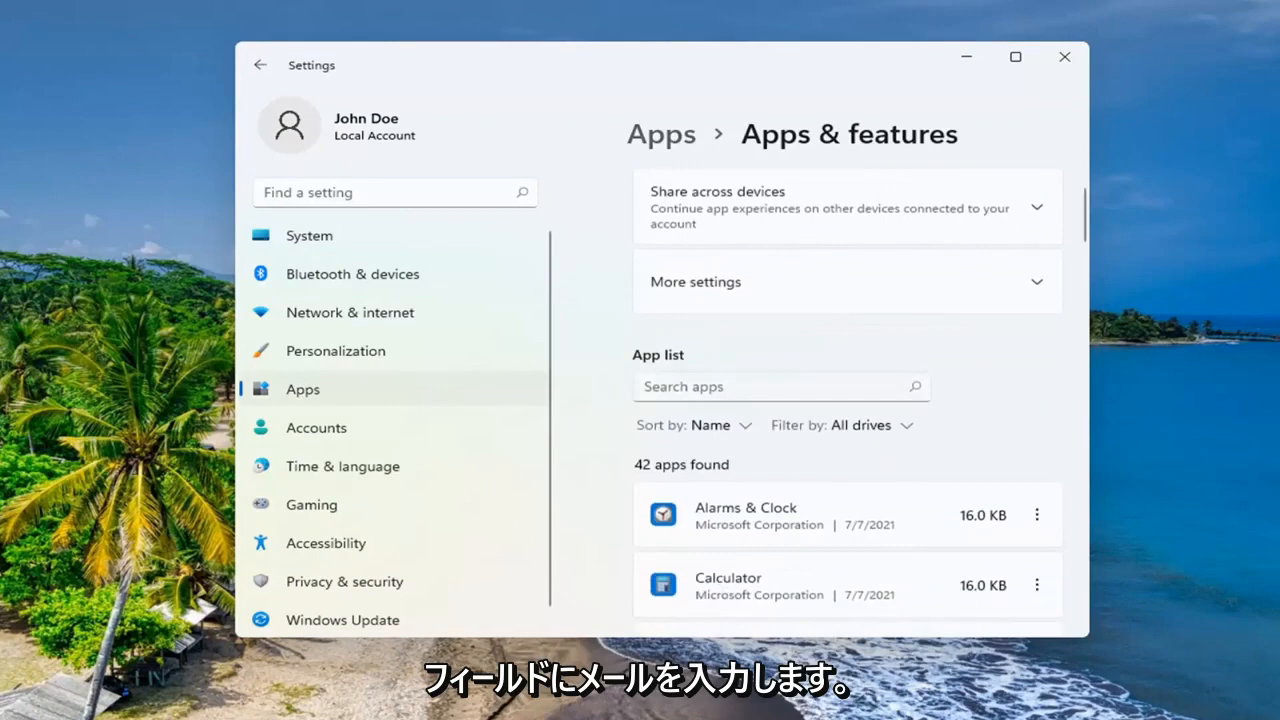
{"action": "type", "text": "mail"}
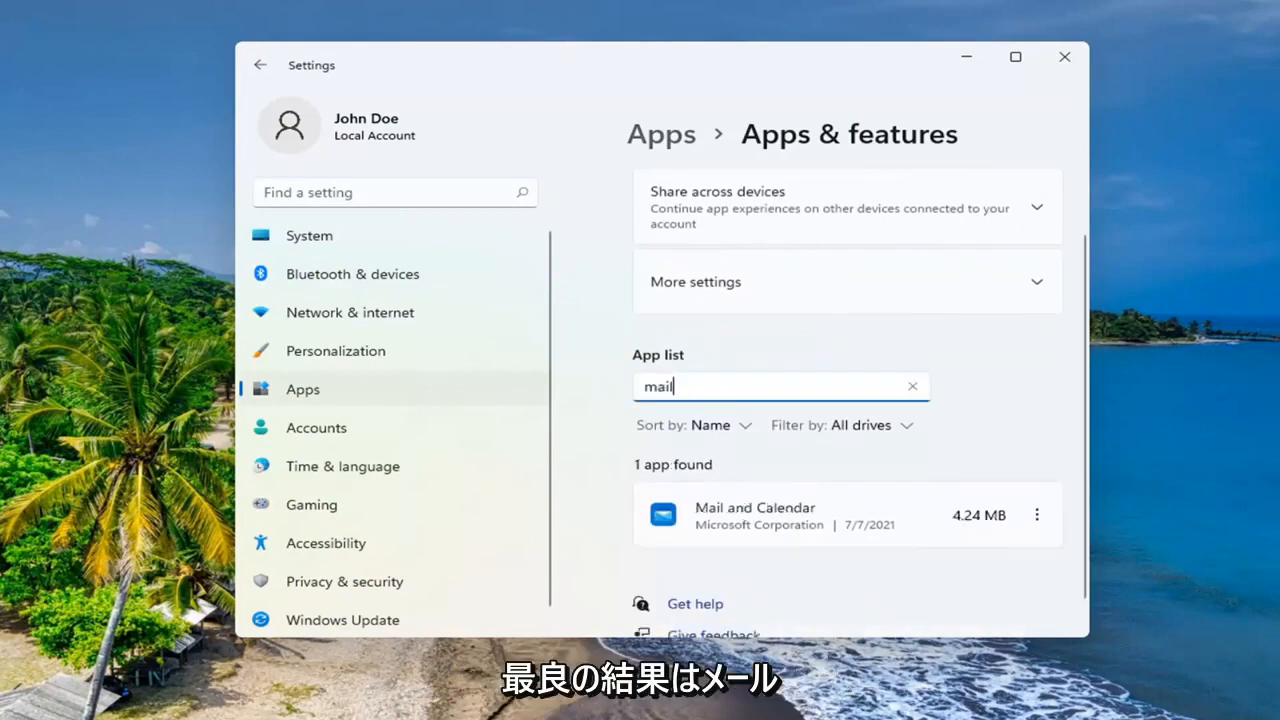
{"action": "scroll", "scroll_direction": "down", "scroll_amount": 3}
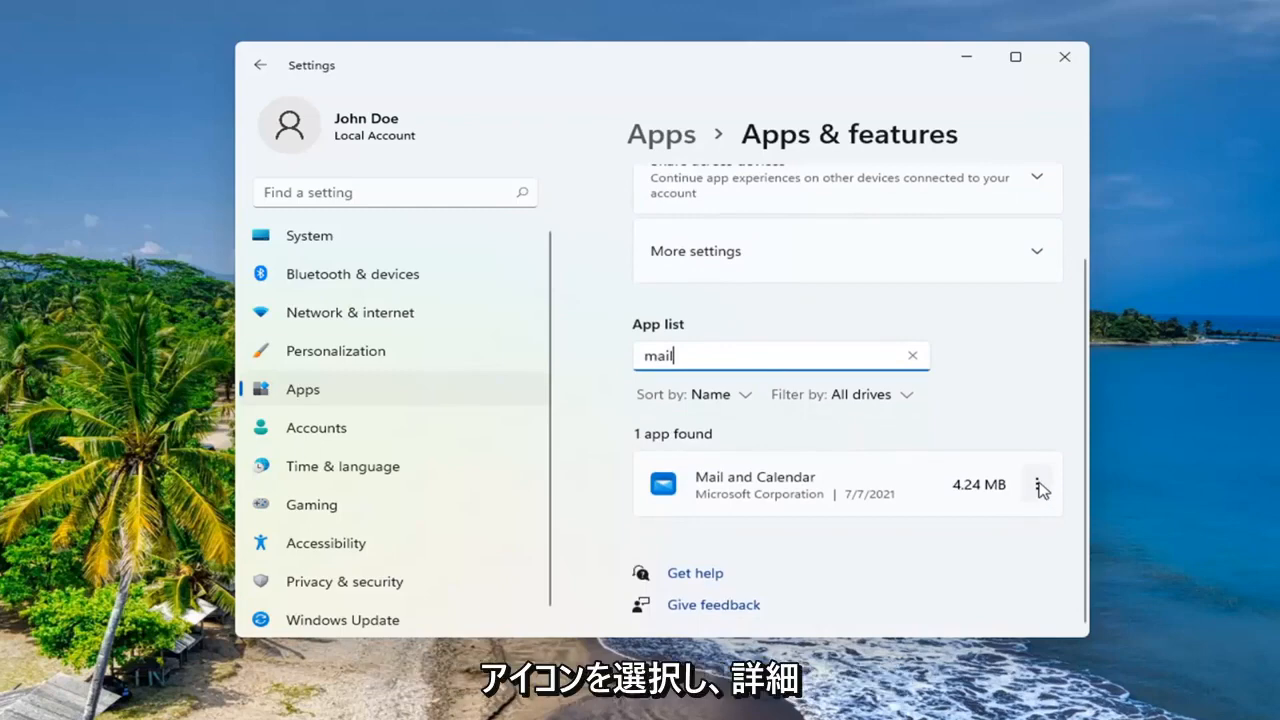
{"action": "left_click", "coordinate": [1036, 484]}
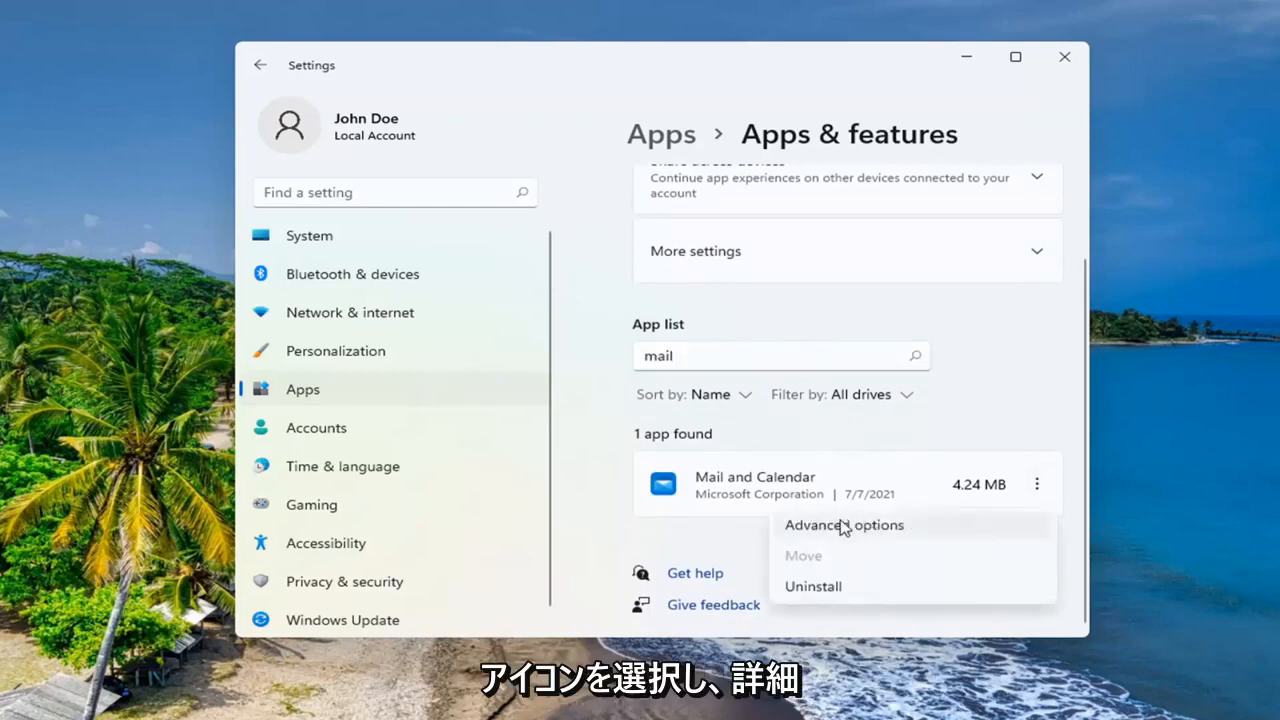
Run Repair on Mail and Calendar from its advanced options until the completion check mark shows
{"action": "left_click", "coordinate": [844, 524]}
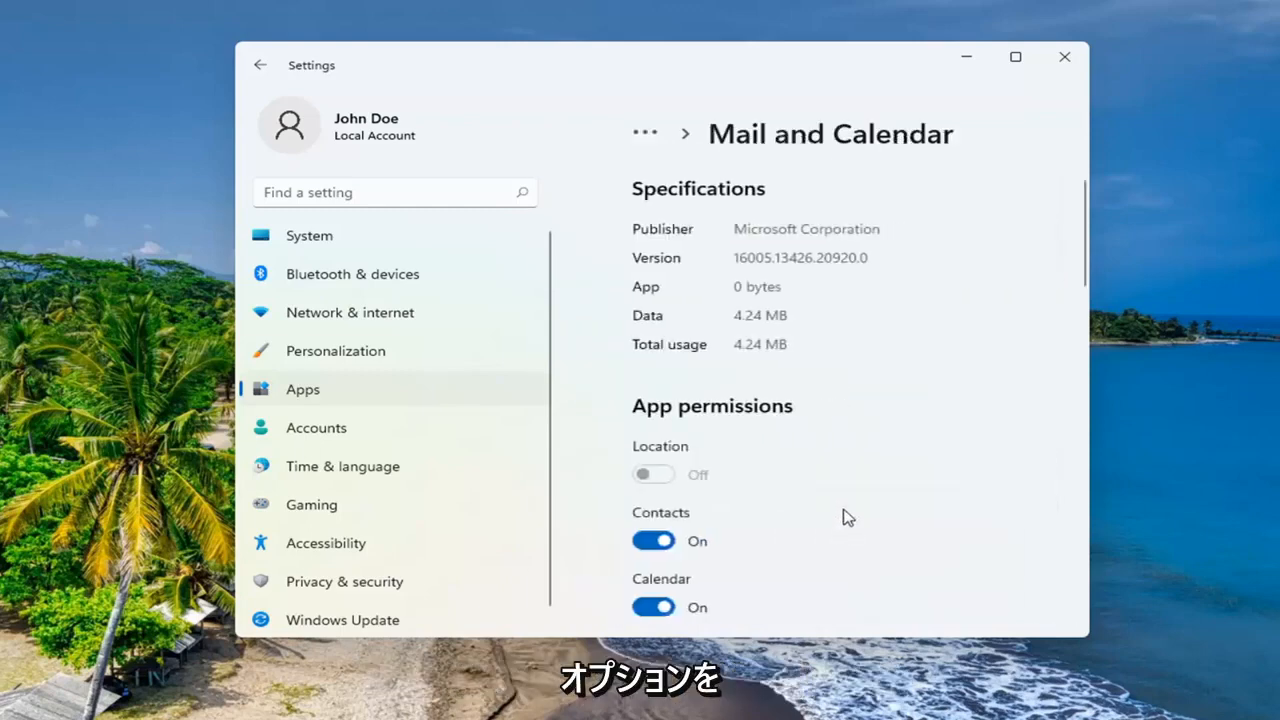
{"action": "scroll", "scroll_direction": "down", "scroll_amount": 3}
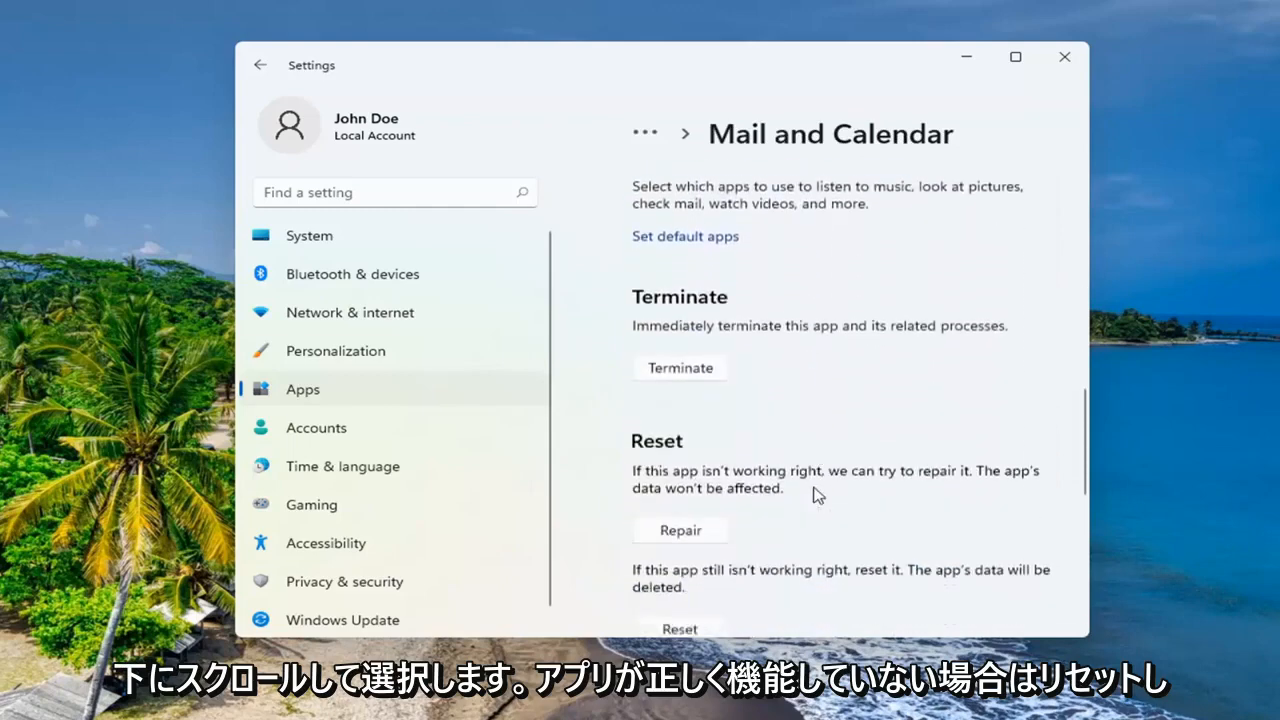
{"action": "scroll", "scroll_direction": "down", "scroll_amount": 3}
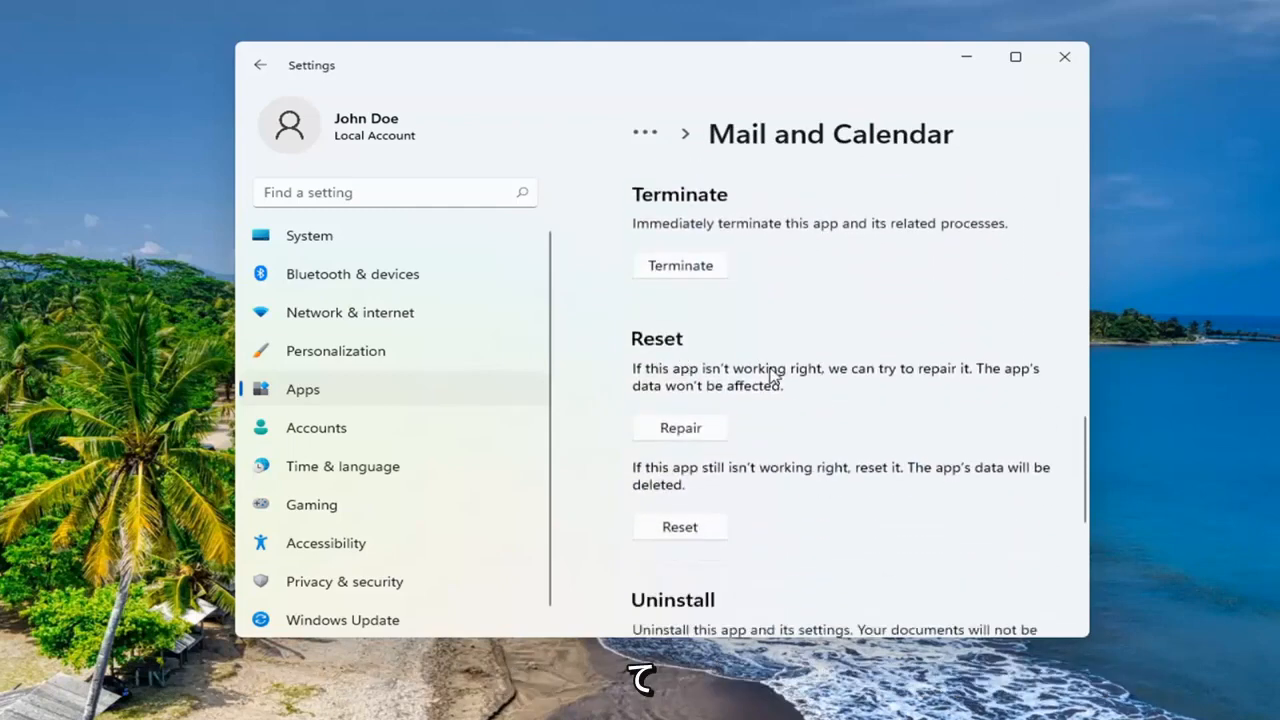
{"action": "mouse_move", "coordinate": [762, 398]}
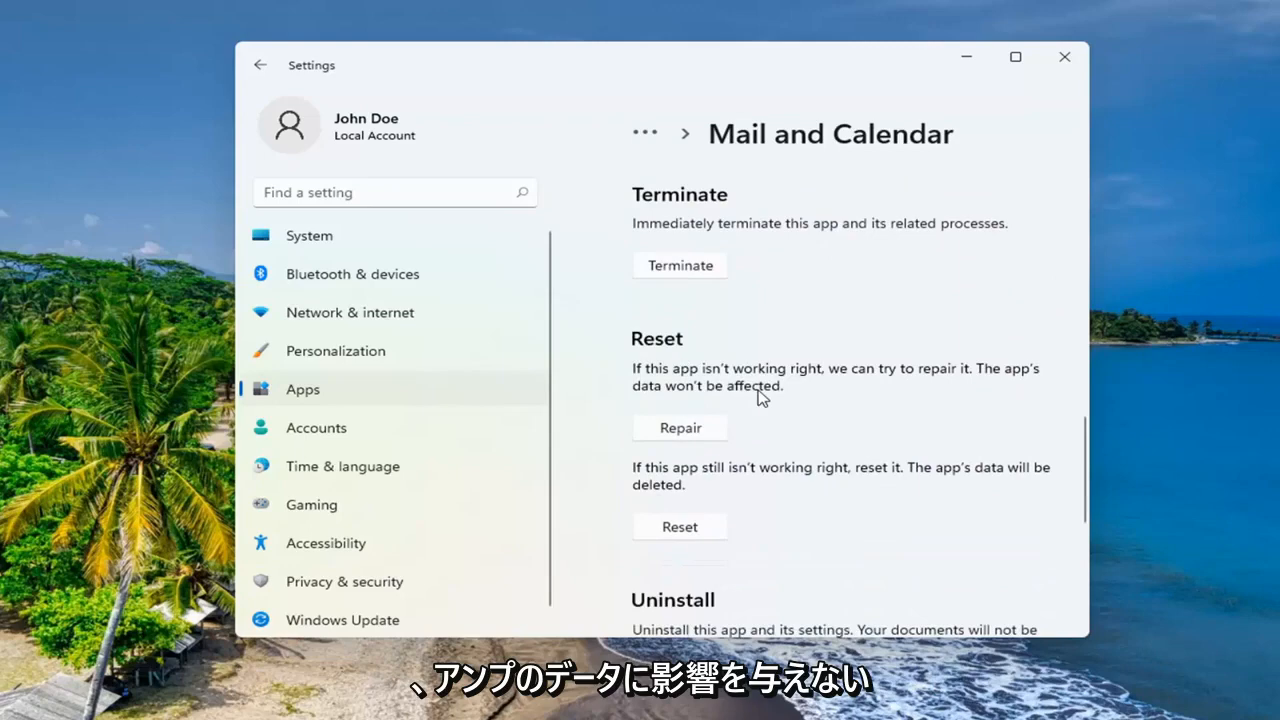
{"action": "left_click", "coordinate": [680, 428]}
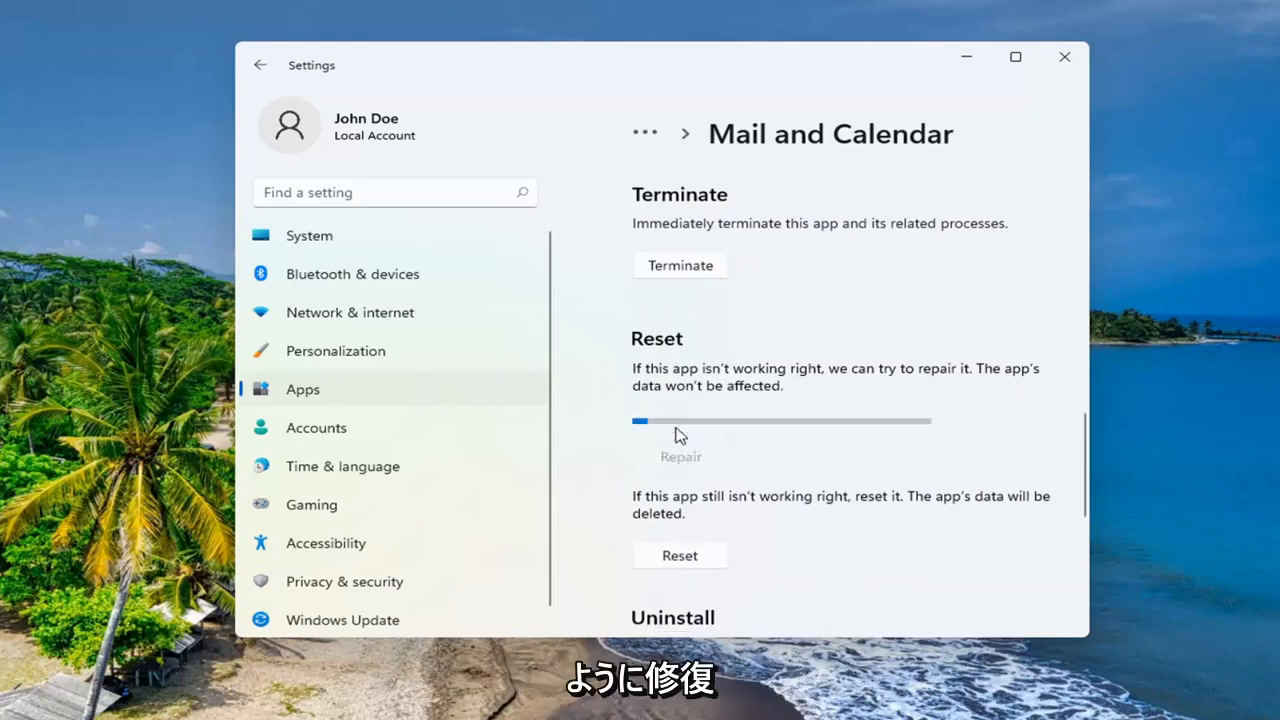
{"action": "scroll", "scroll_direction": "down", "scroll_amount": 3}
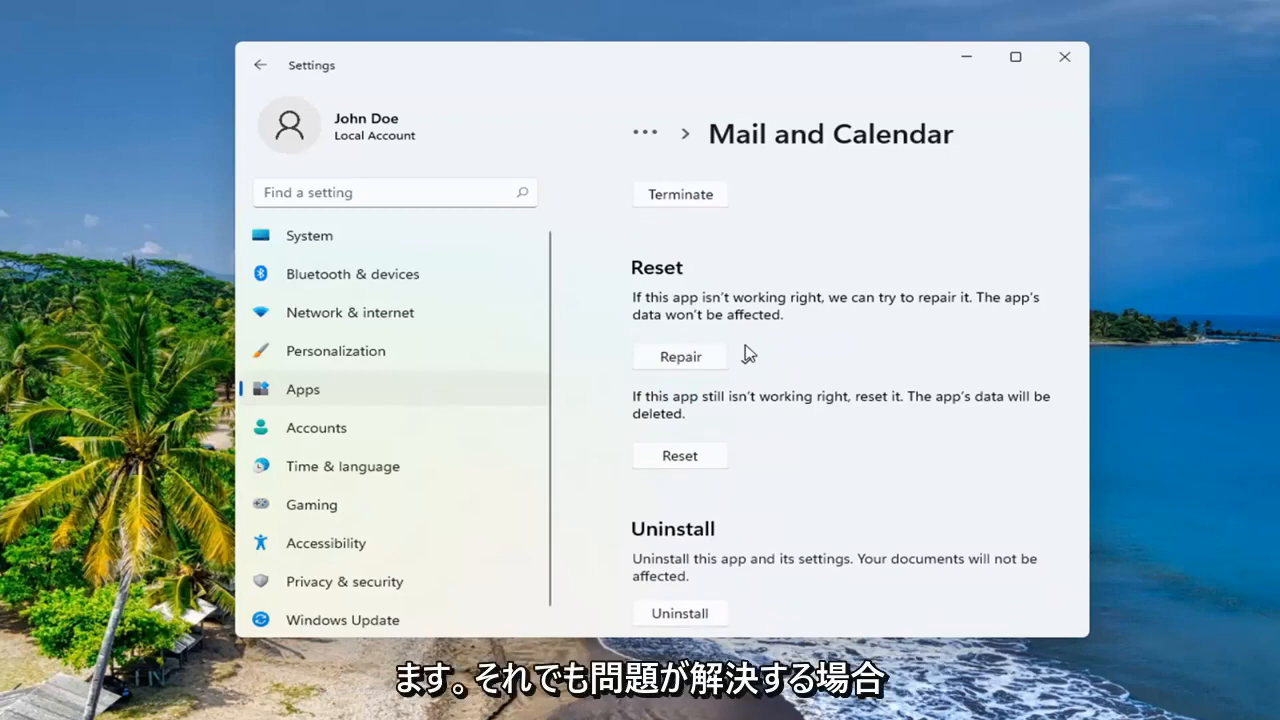
{"action": "left_click", "coordinate": [680, 356]}
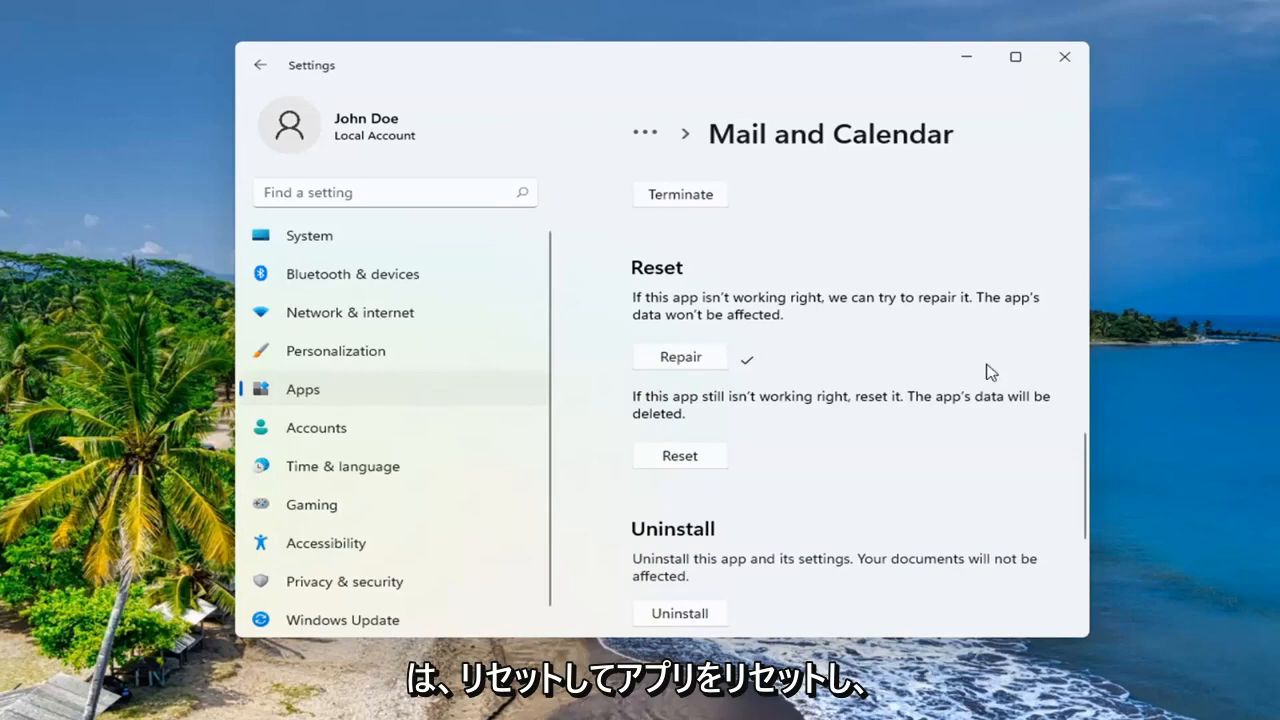
{"action": "mouse_move", "coordinate": [684, 424]}
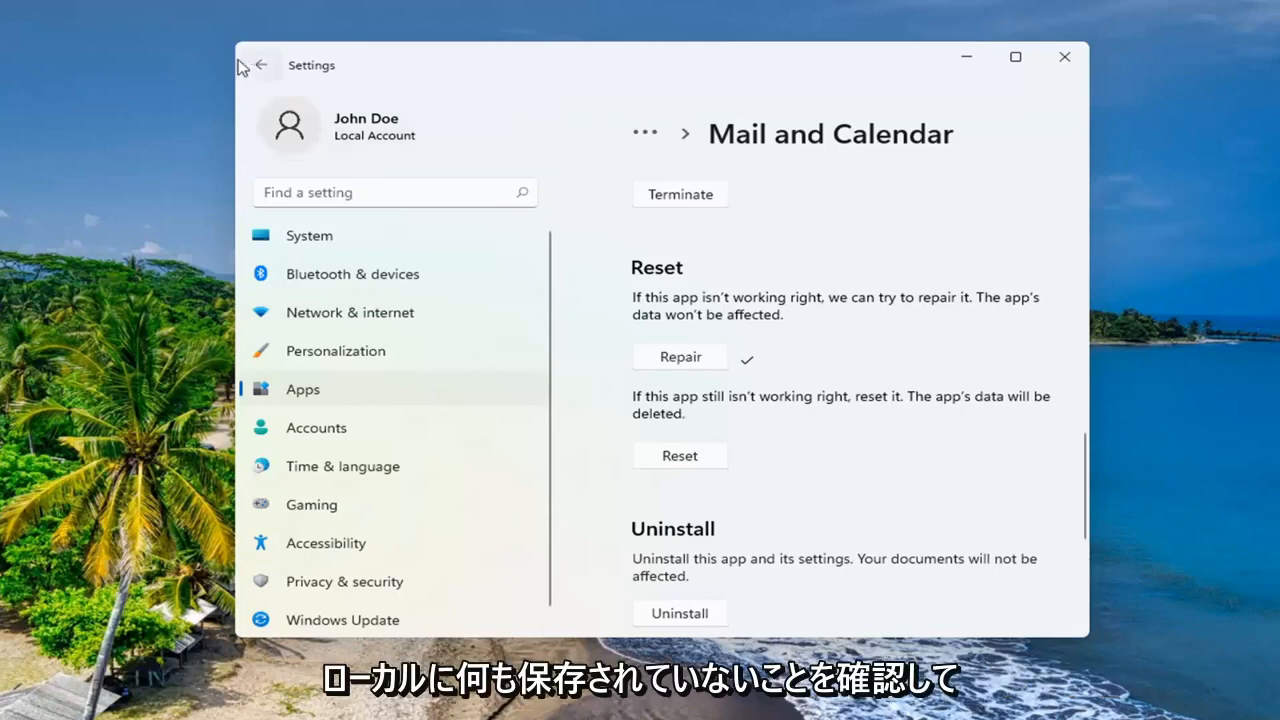
{"action": "mouse_move", "coordinate": [680, 446]}
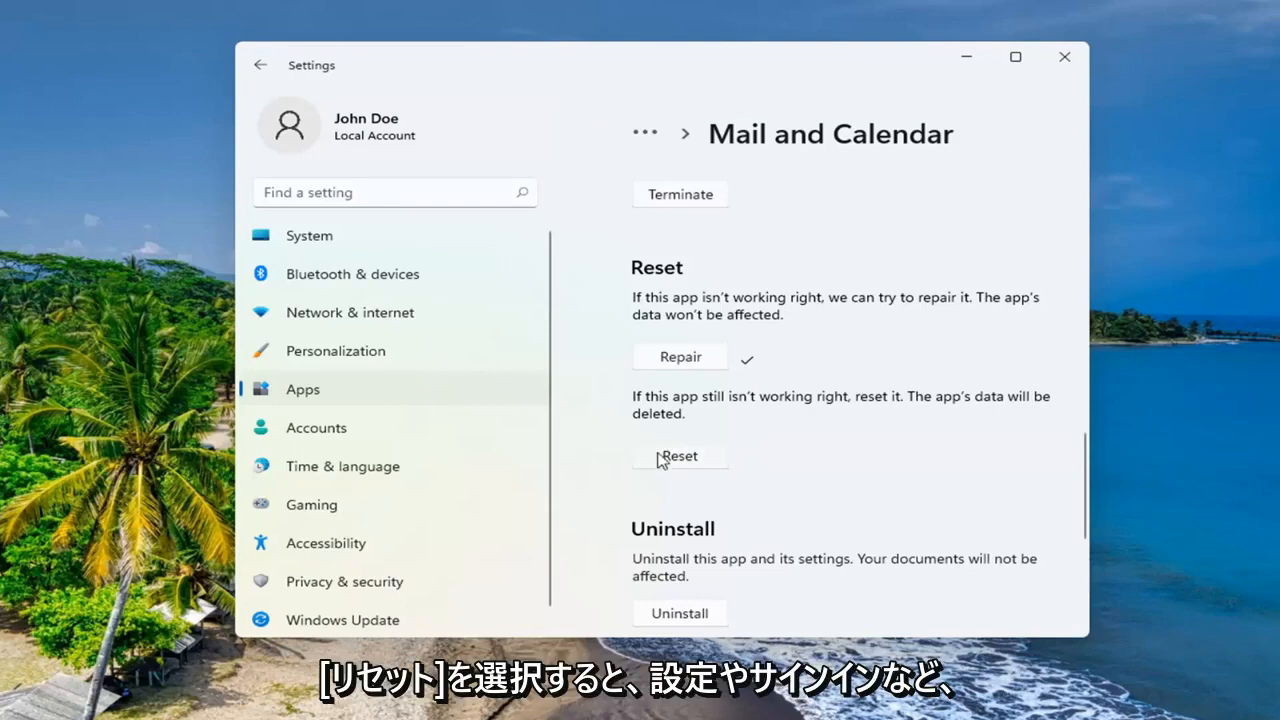
Reset Mail and Calendar, confirming deletion of the app's data
{"action": "left_click", "coordinate": [680, 456]}
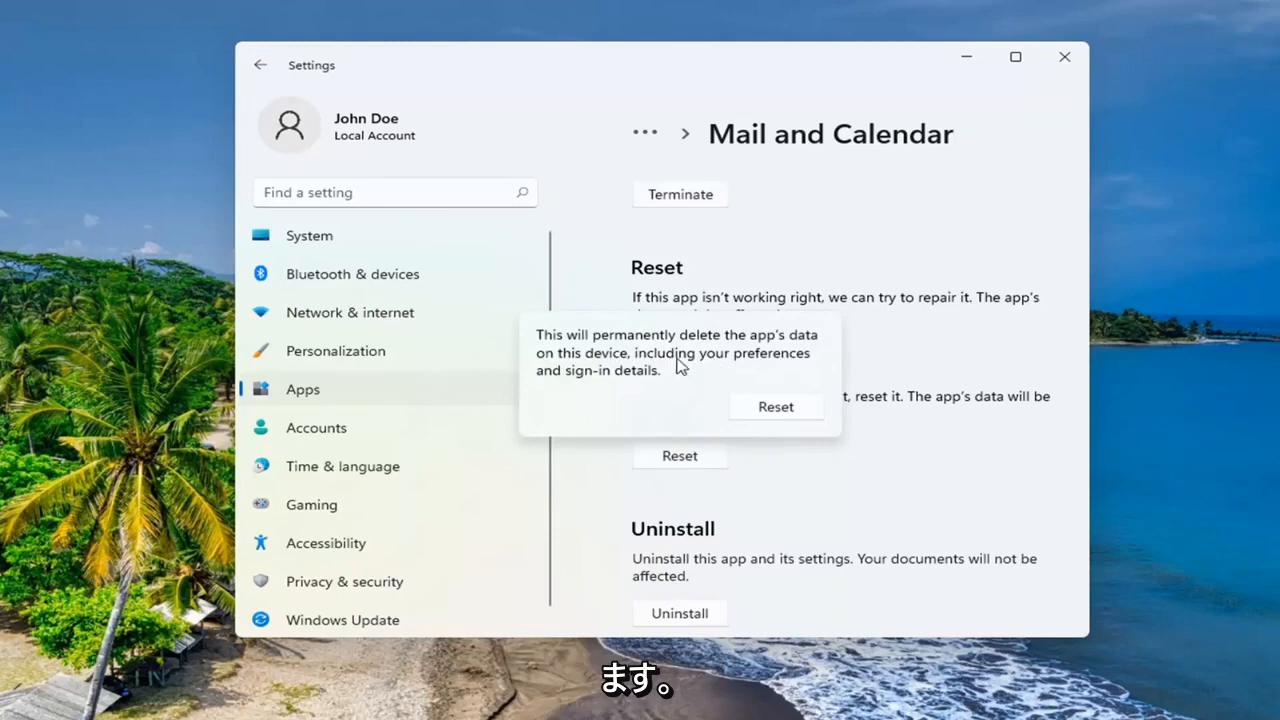
{"action": "mouse_move", "coordinate": [700, 388]}
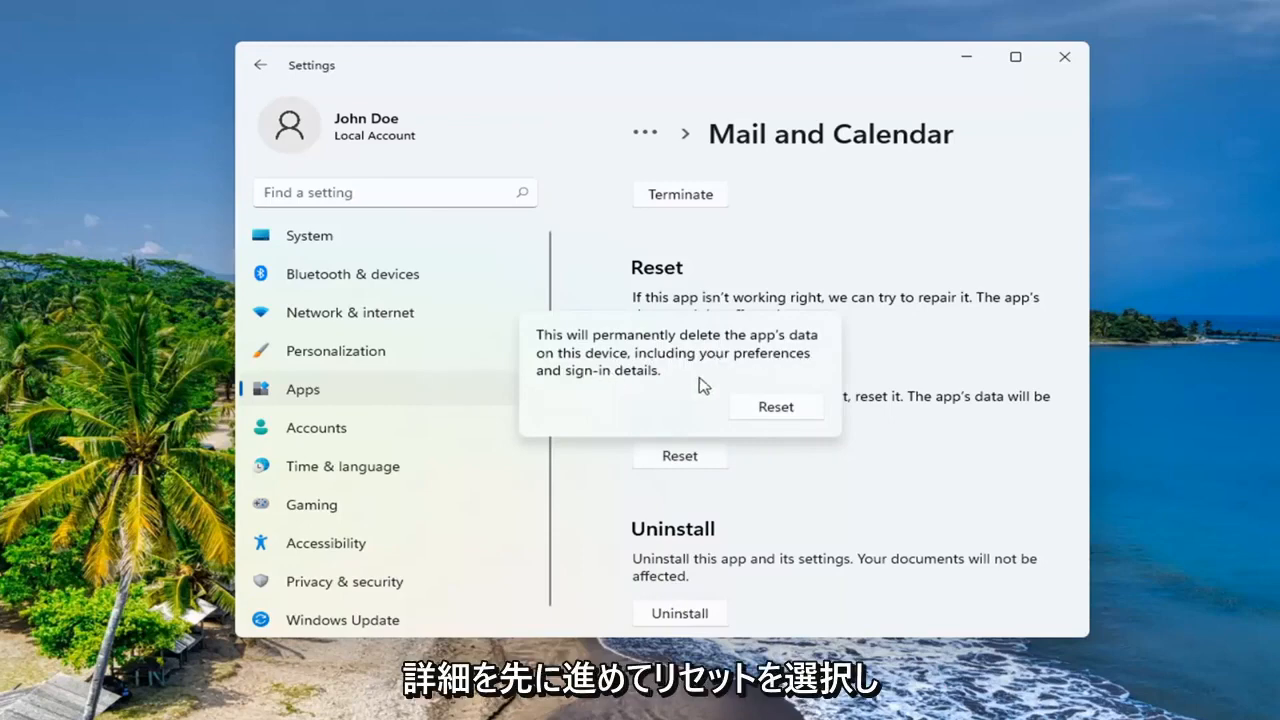
{"action": "left_click", "coordinate": [680, 356]}
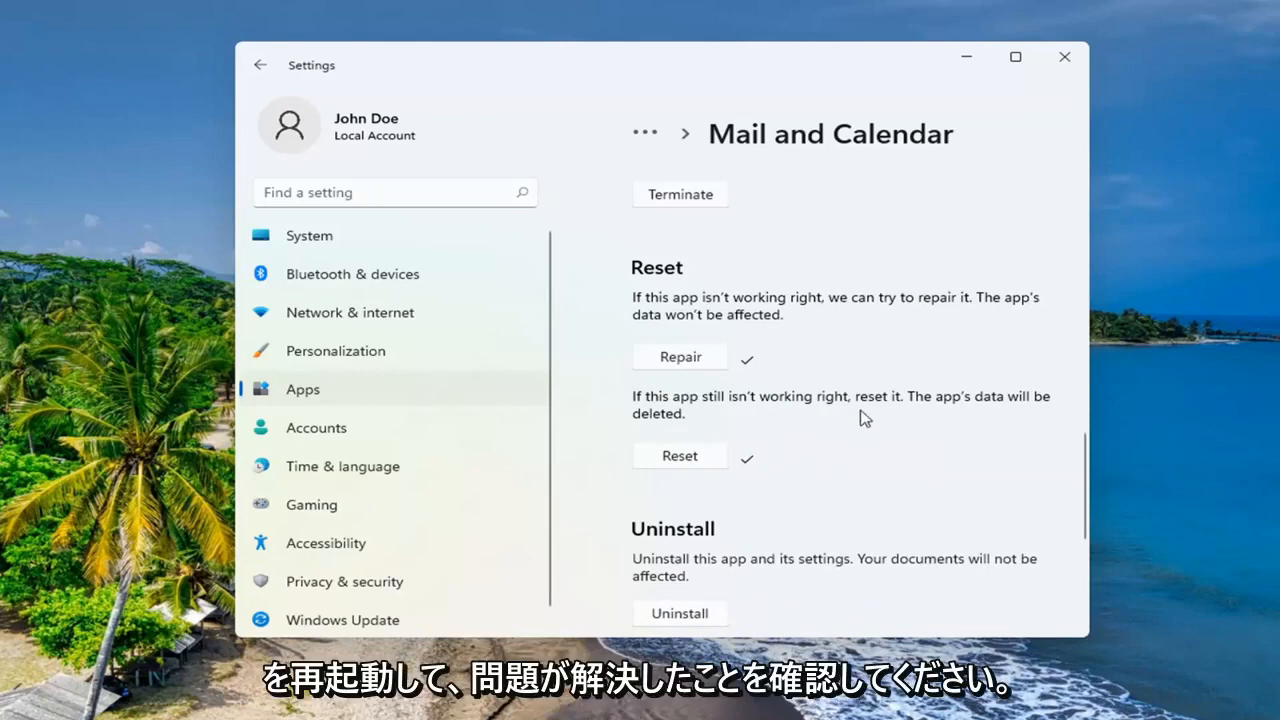
{"action": "scroll", "scroll_direction": "down", "scroll_amount": 3}
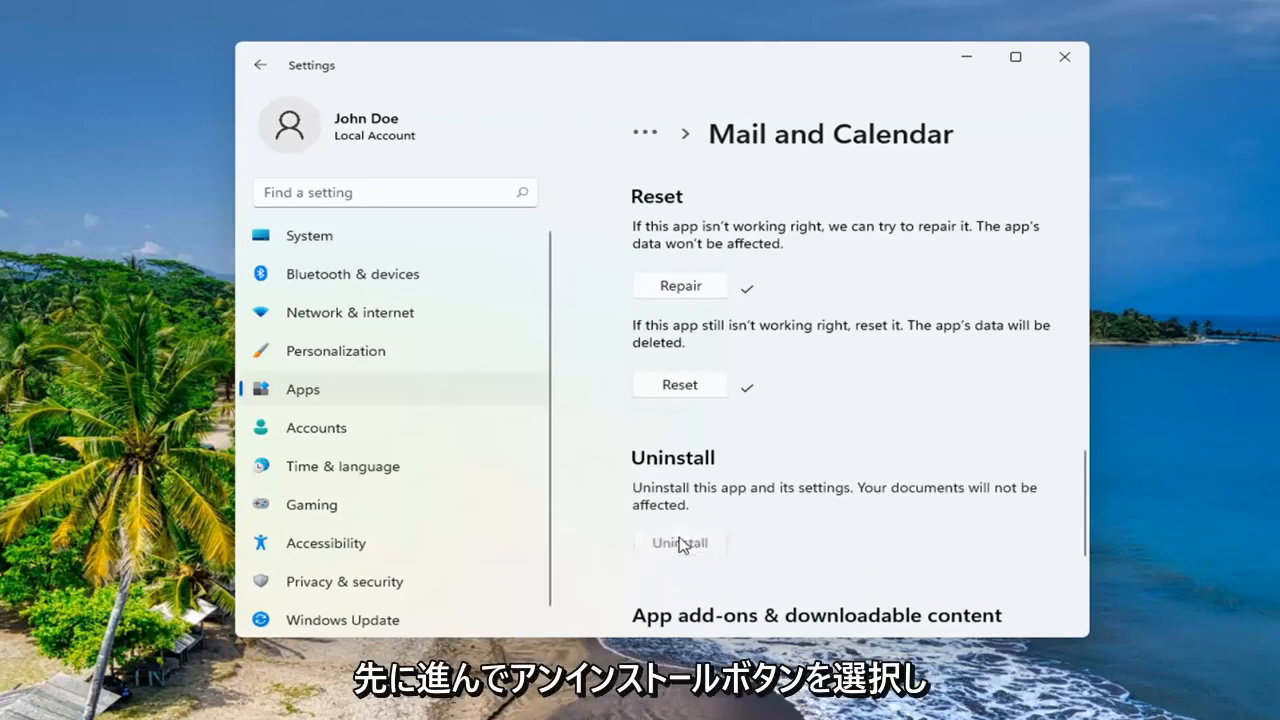
Uninstall Mail and Calendar, confirming in the flyout
{"action": "left_click", "coordinate": [680, 542]}
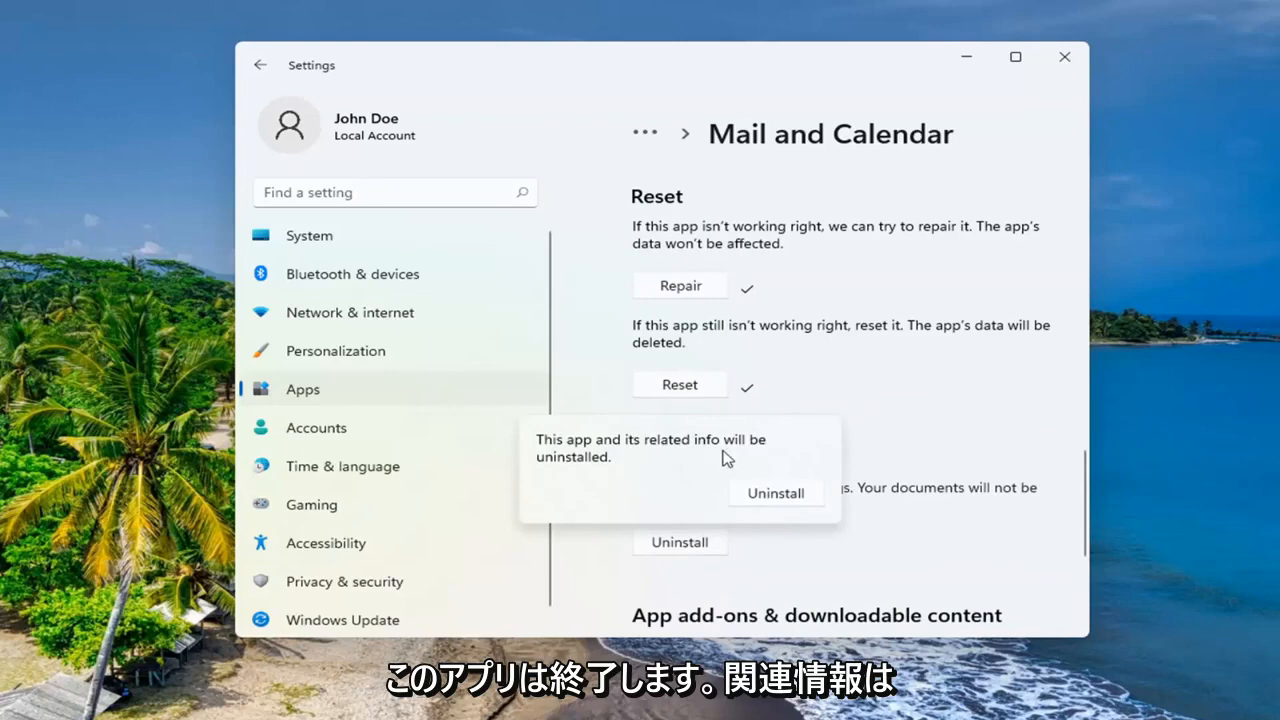
{"action": "mouse_move", "coordinate": [770, 504]}
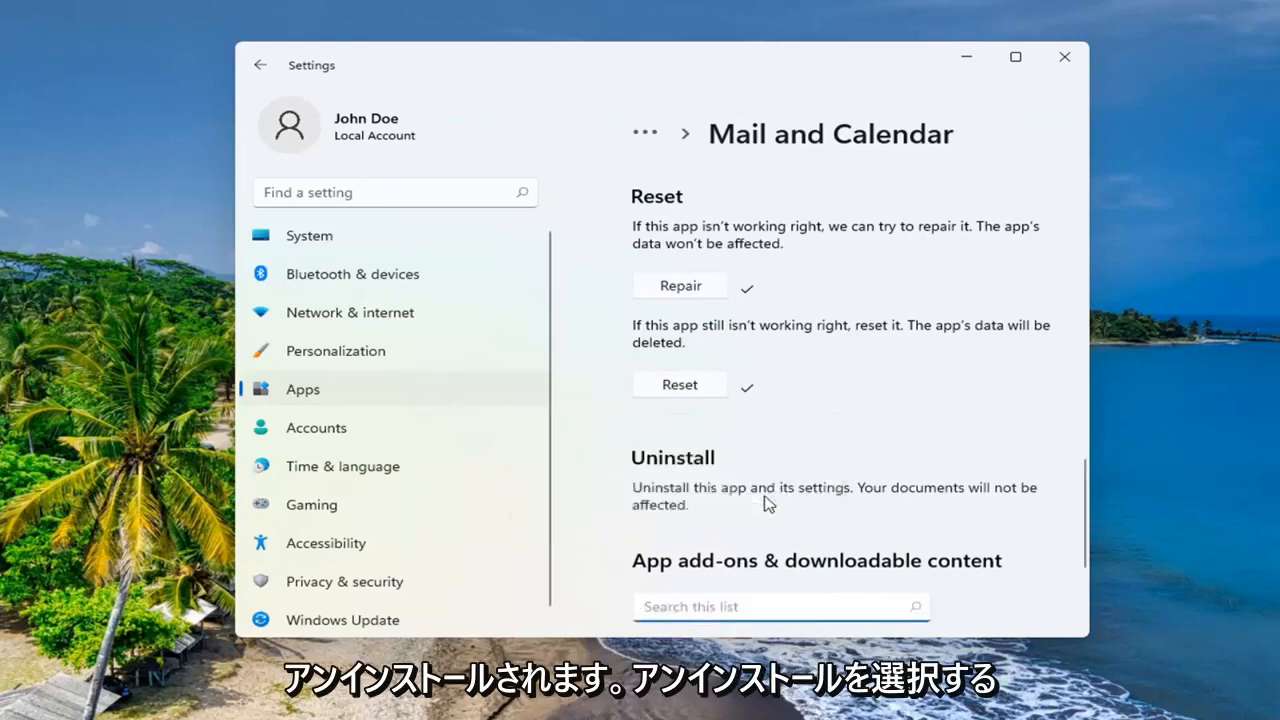
{"action": "scroll", "scroll_direction": "down", "scroll_amount": 3}
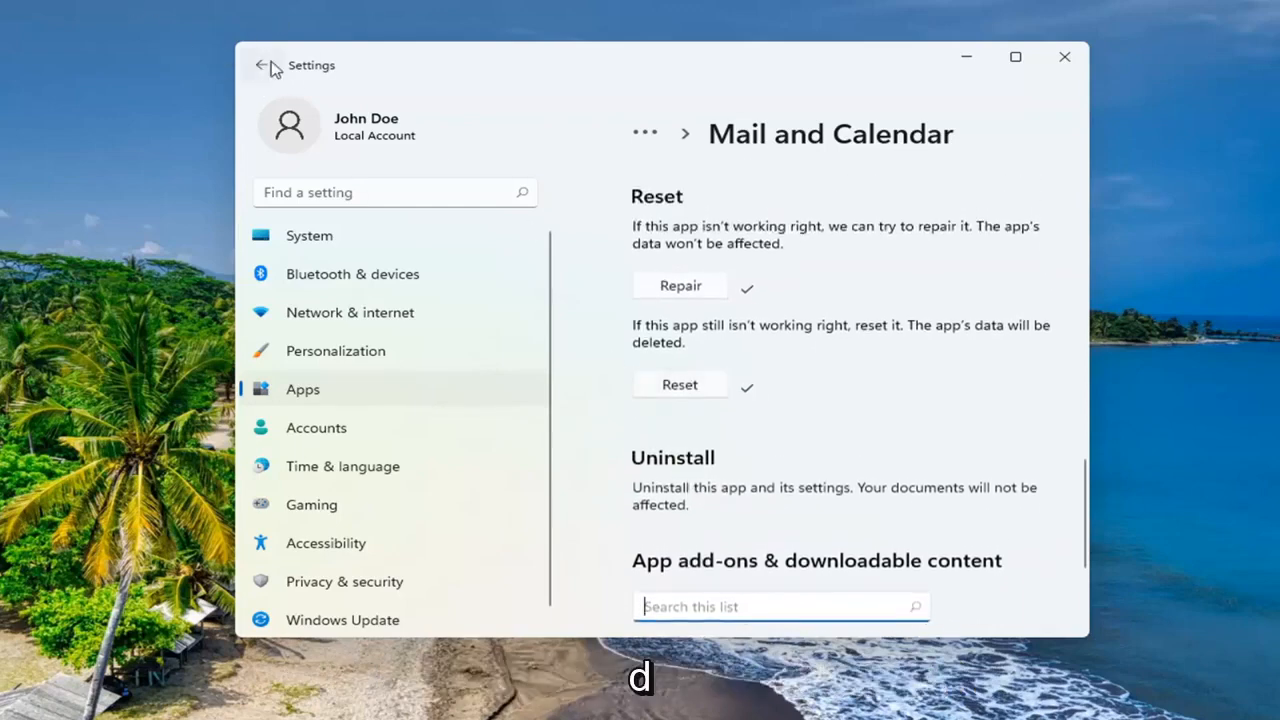
Return to the Apps & features list and search it for 'mail'
{"action": "left_click", "coordinate": [262, 64]}
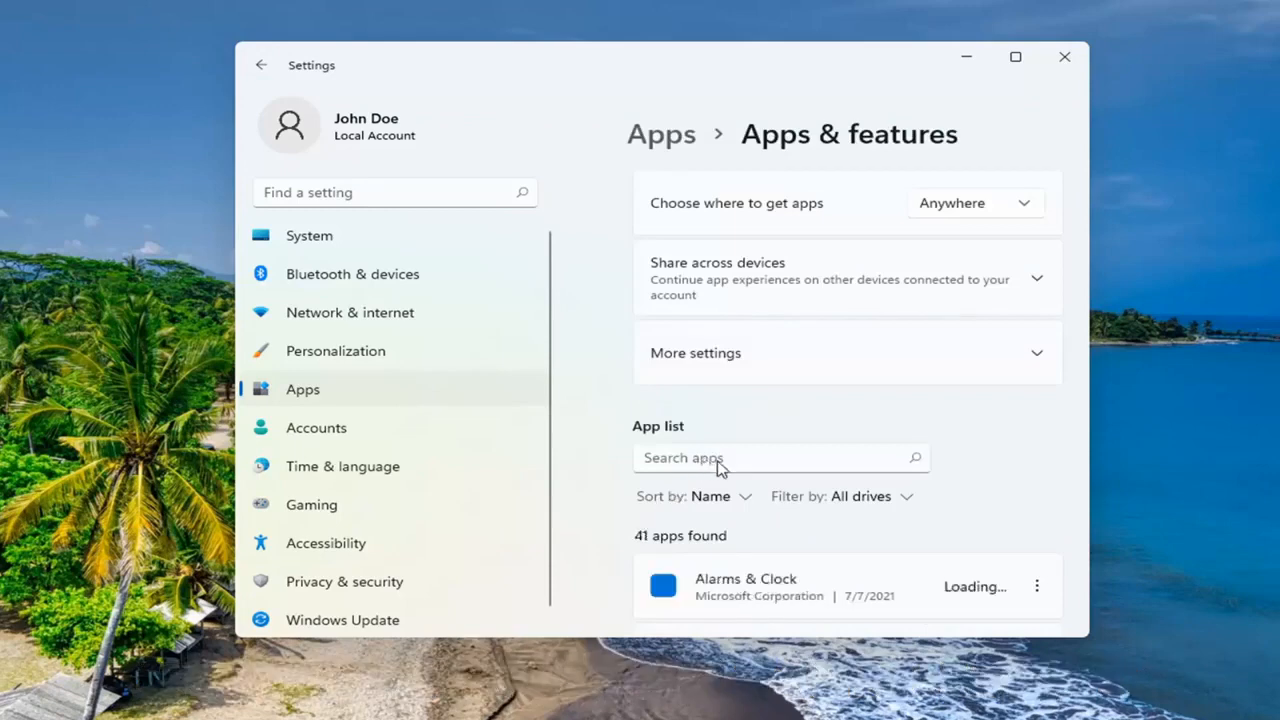
{"action": "type", "text": "mail"}
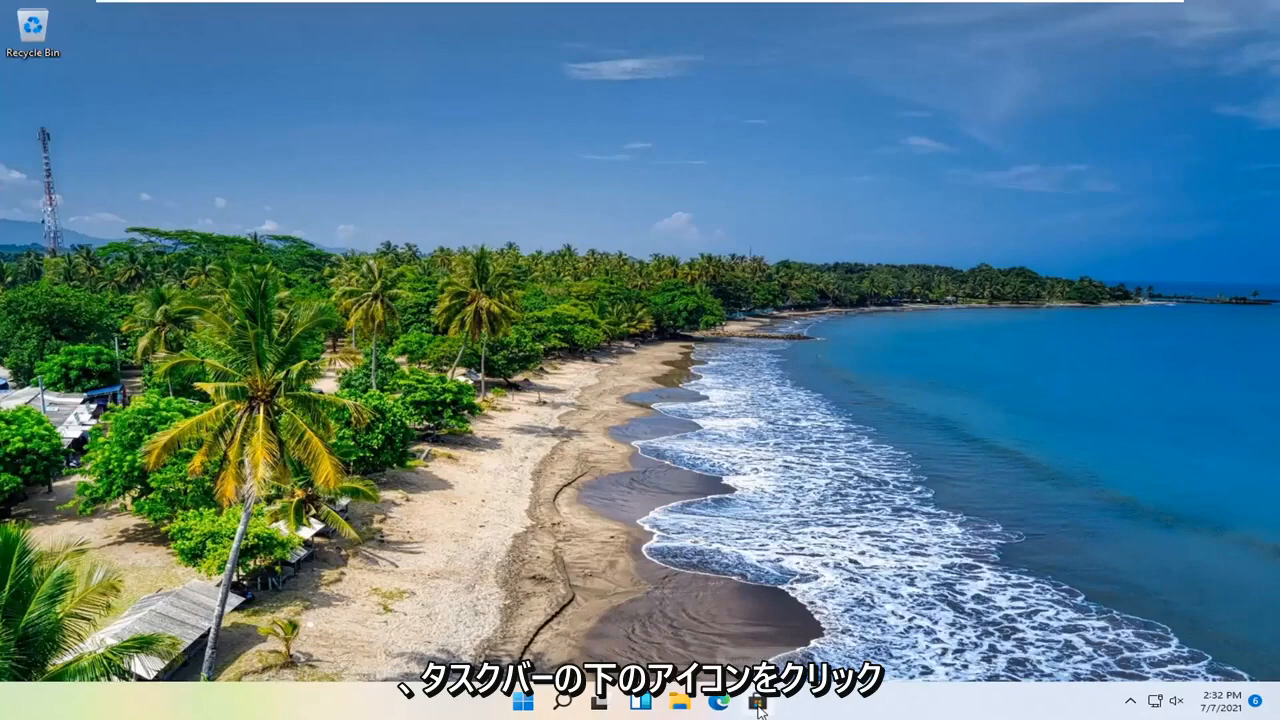
Search Microsoft Store for 'mail' and choose the Mail and Calendar suggestion
{"action": "left_click", "coordinate": [756, 700]}
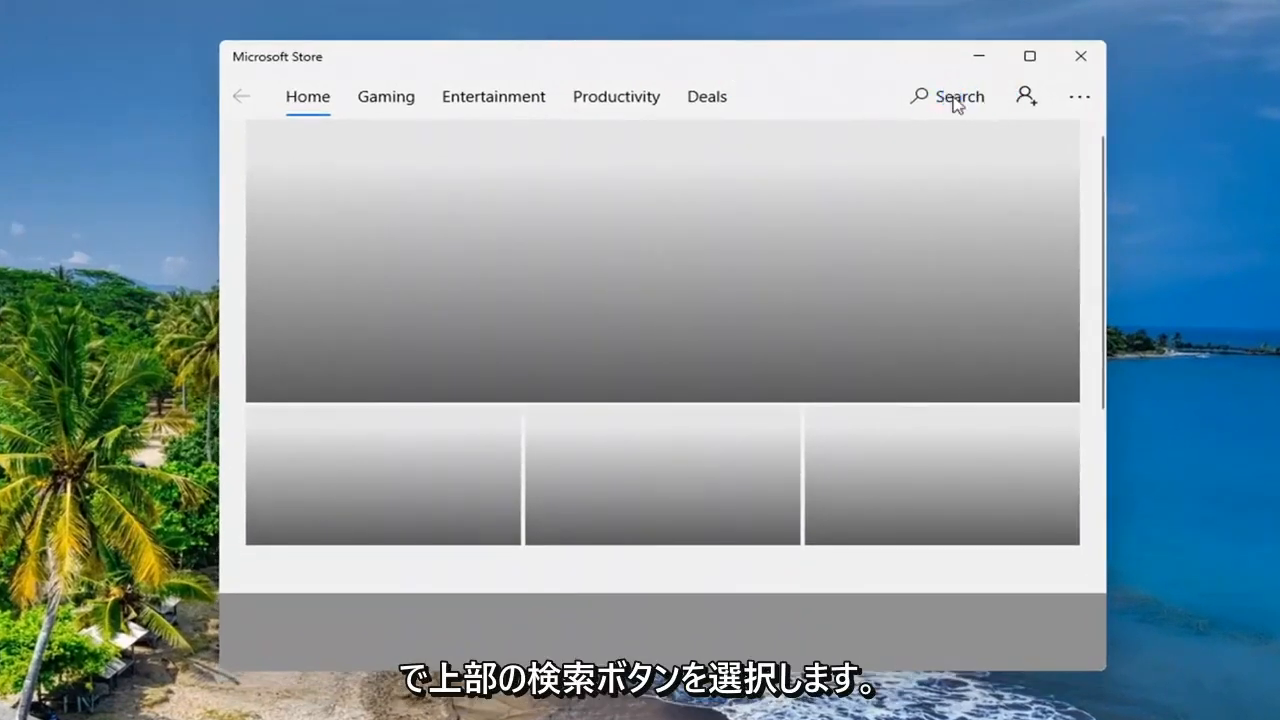
{"action": "left_click", "coordinate": [946, 96]}
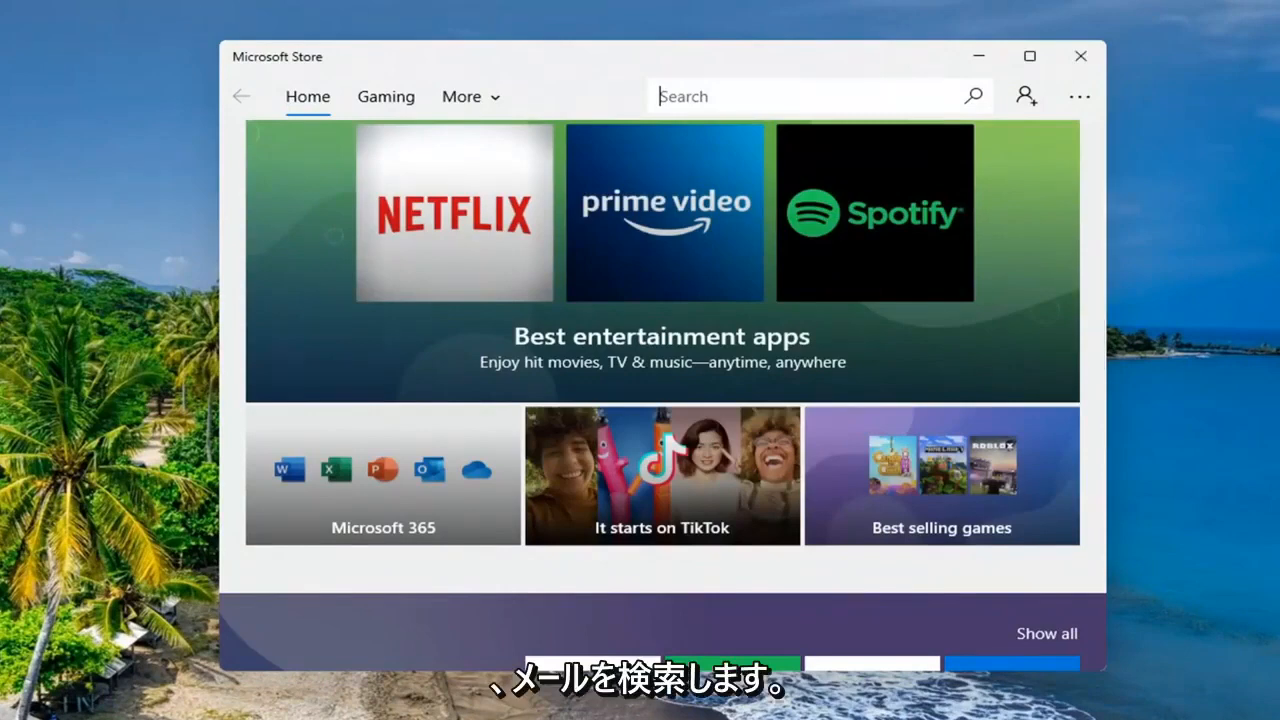
{"action": "type", "text": "mail"}
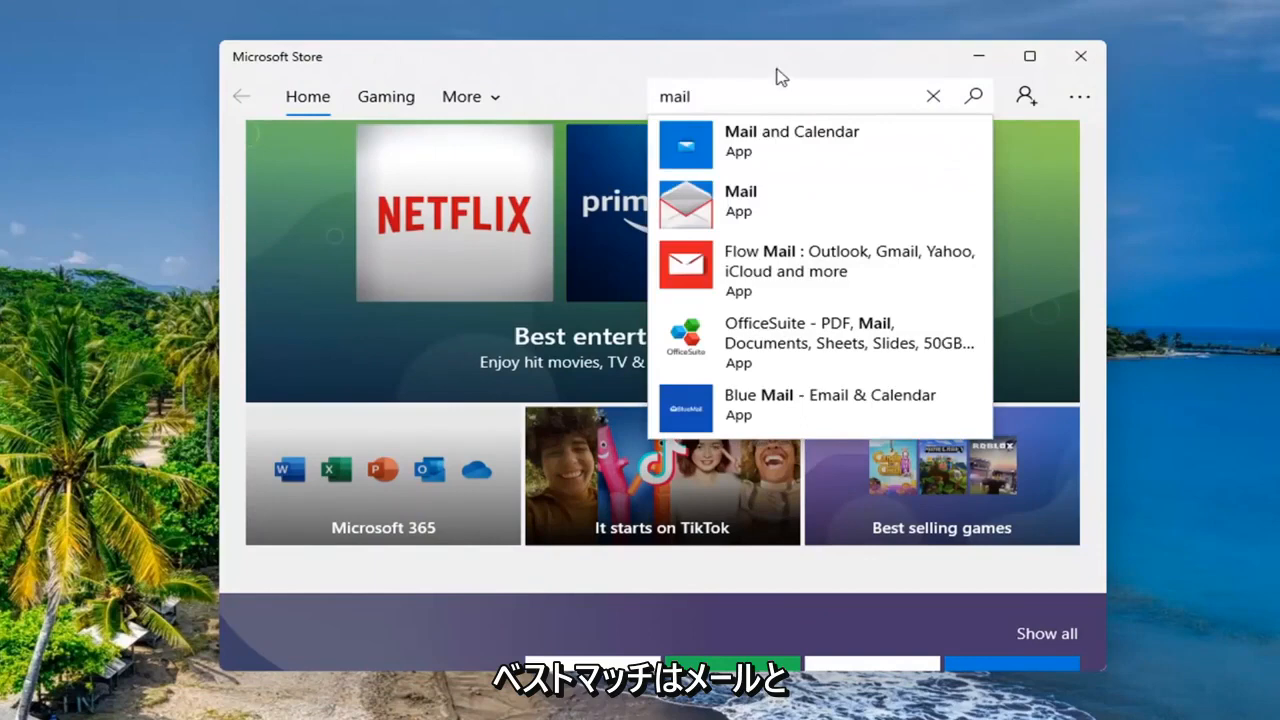
{"action": "left_click", "coordinate": [932, 96]}
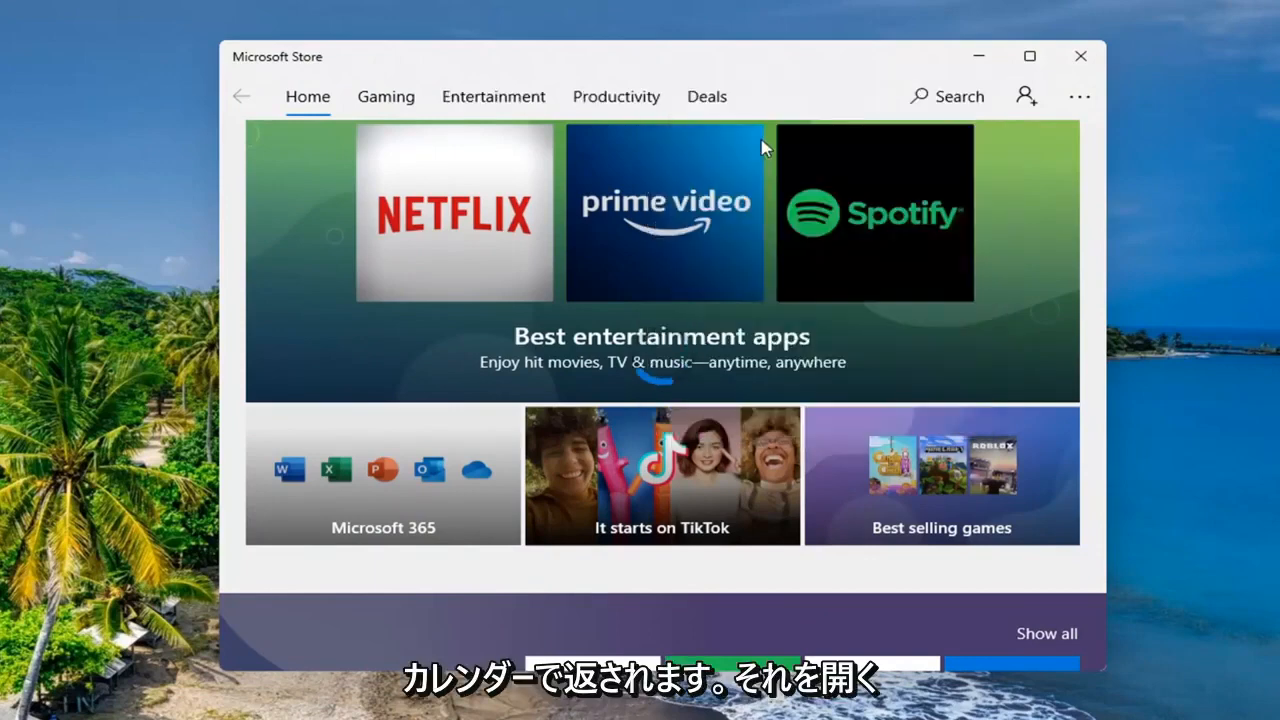
Get and install Mail and Calendar from its store page, declining the Microsoft sign-in
{"action": "left_click", "coordinate": [492, 96]}
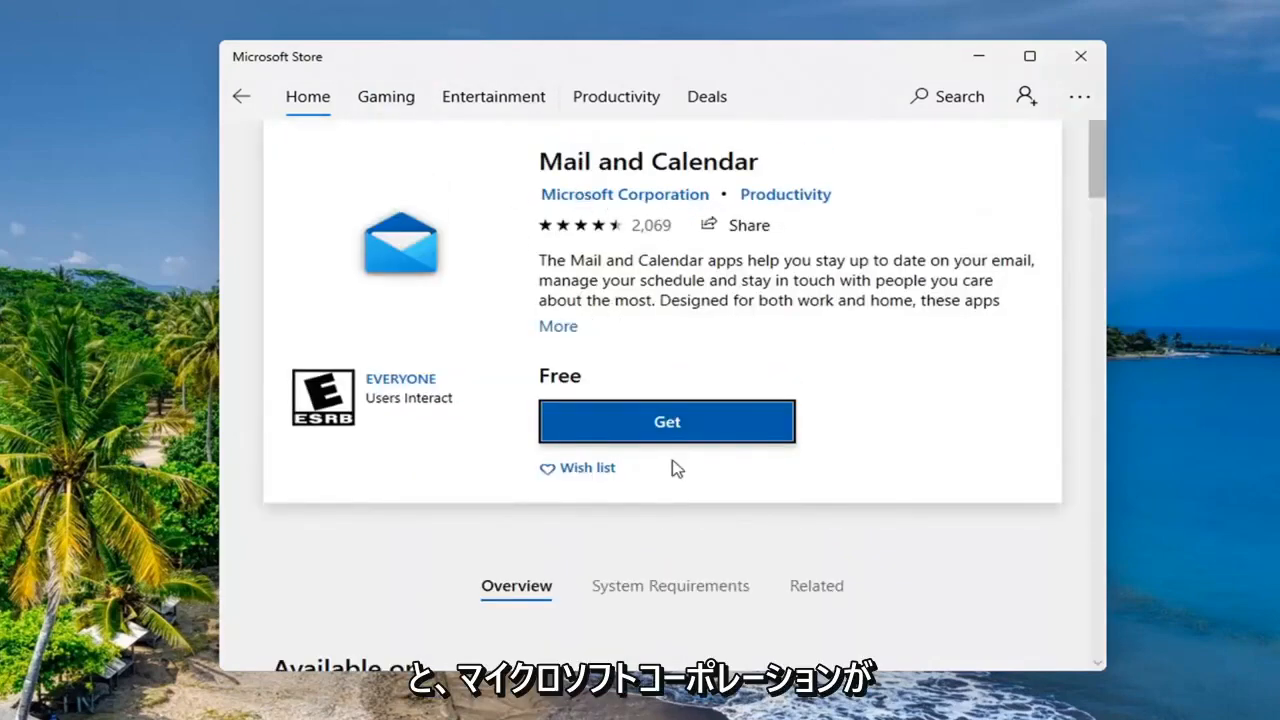
{"action": "left_click", "coordinate": [666, 420]}
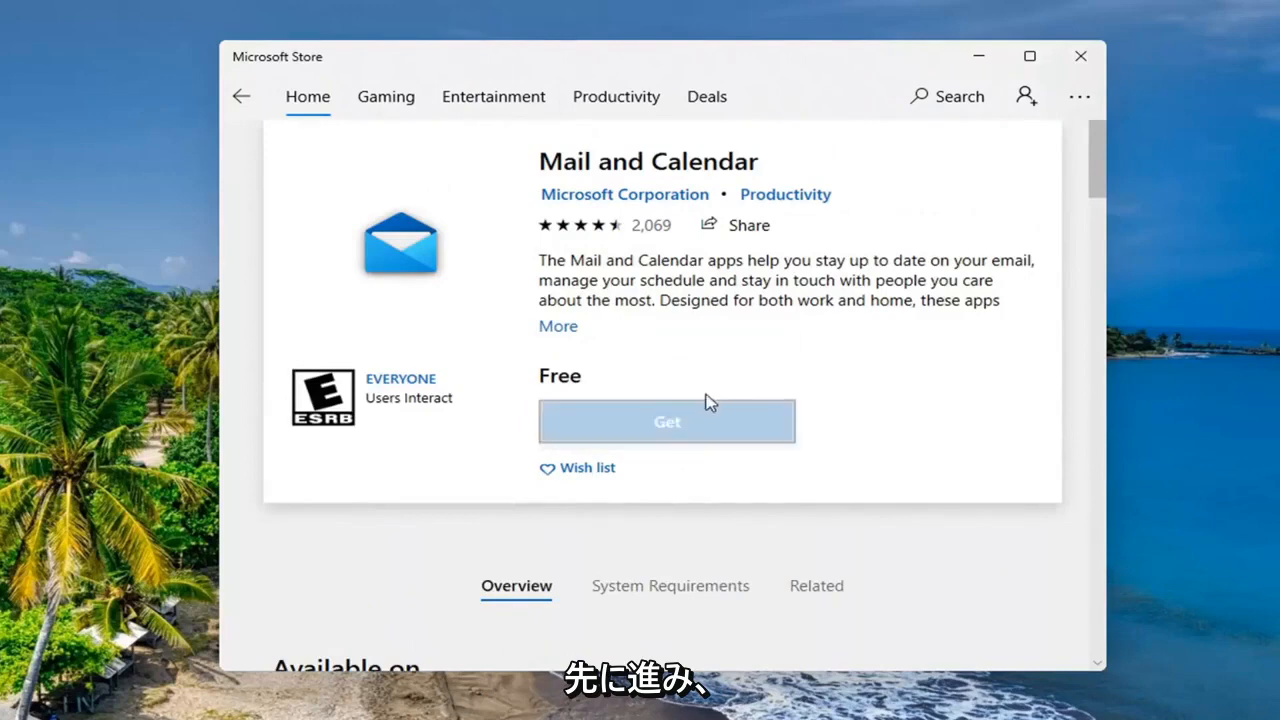
{"action": "left_click", "coordinate": [666, 420]}
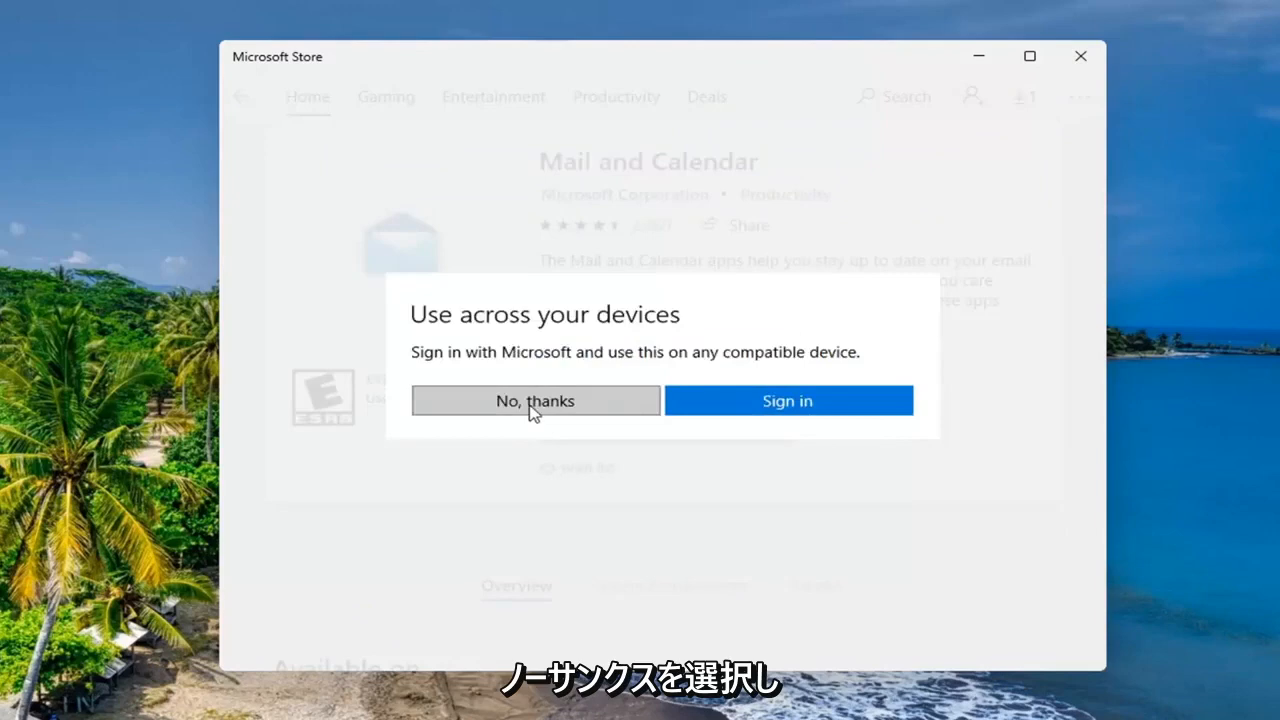
{"action": "left_click", "coordinate": [536, 400]}
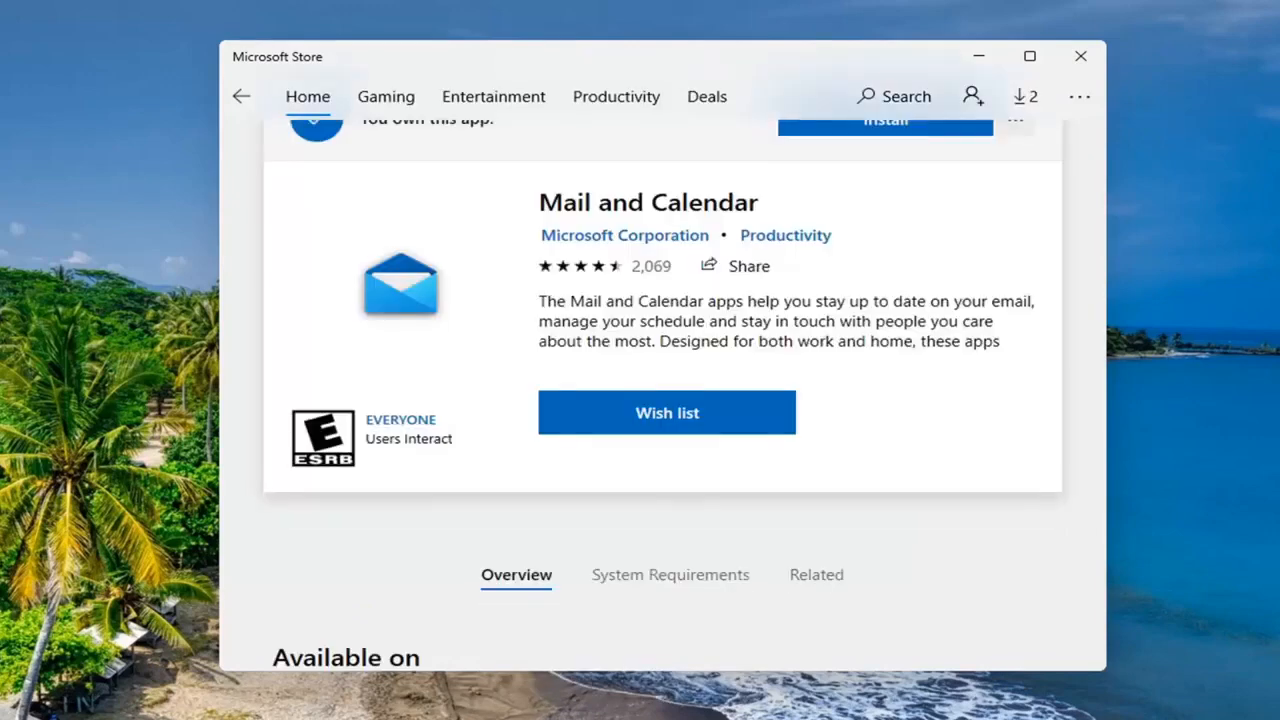
{"action": "left_click", "coordinate": [884, 120]}
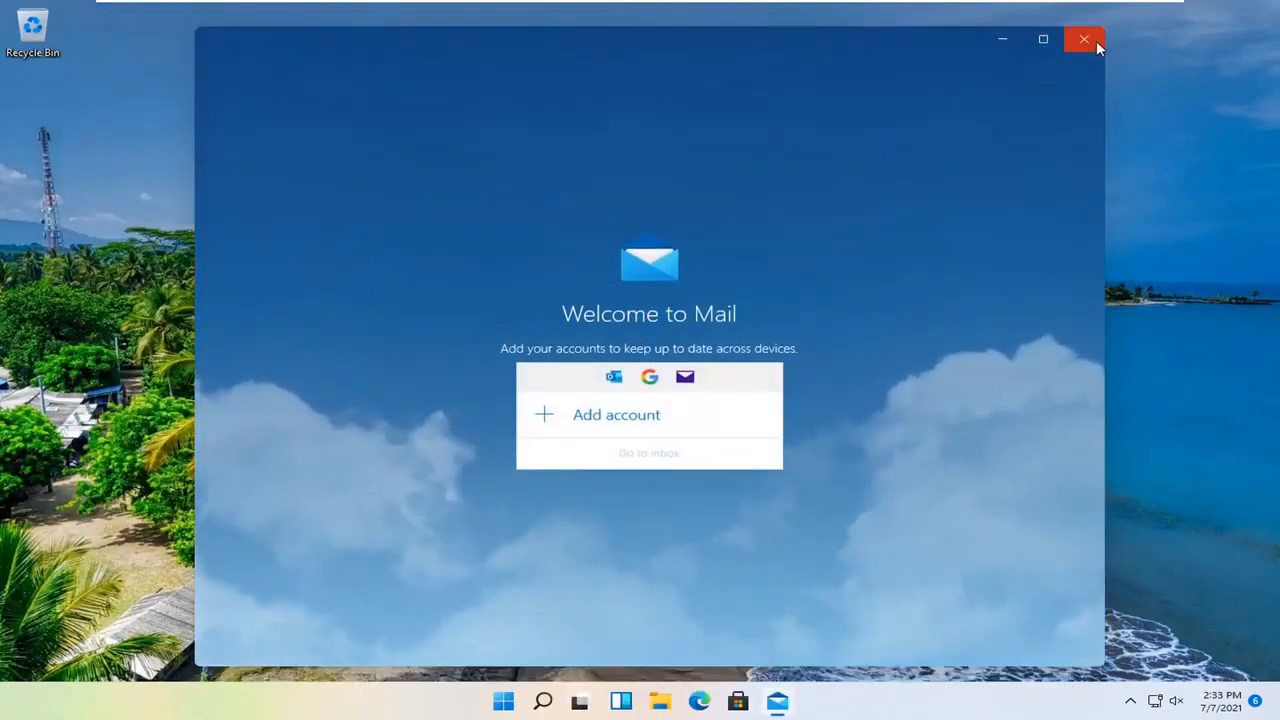
Close the reinstalled Mail app's Welcome window
{"action": "left_click", "coordinate": [1084, 40]}
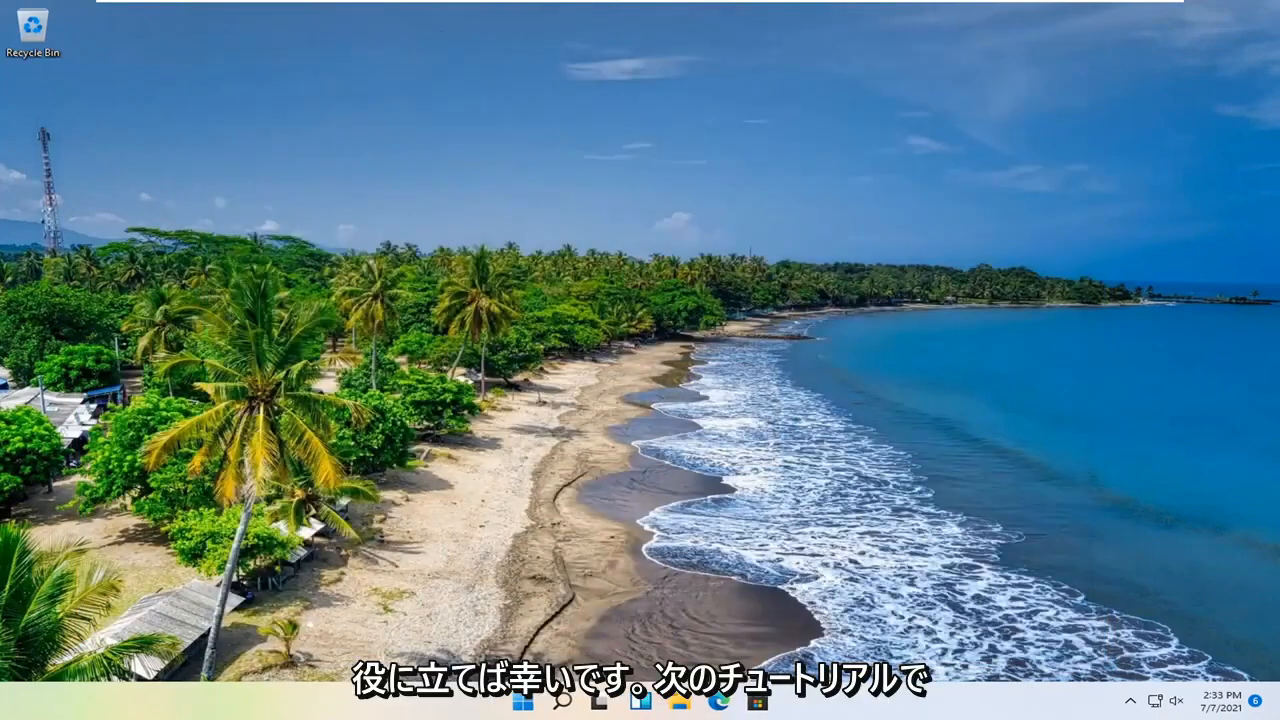